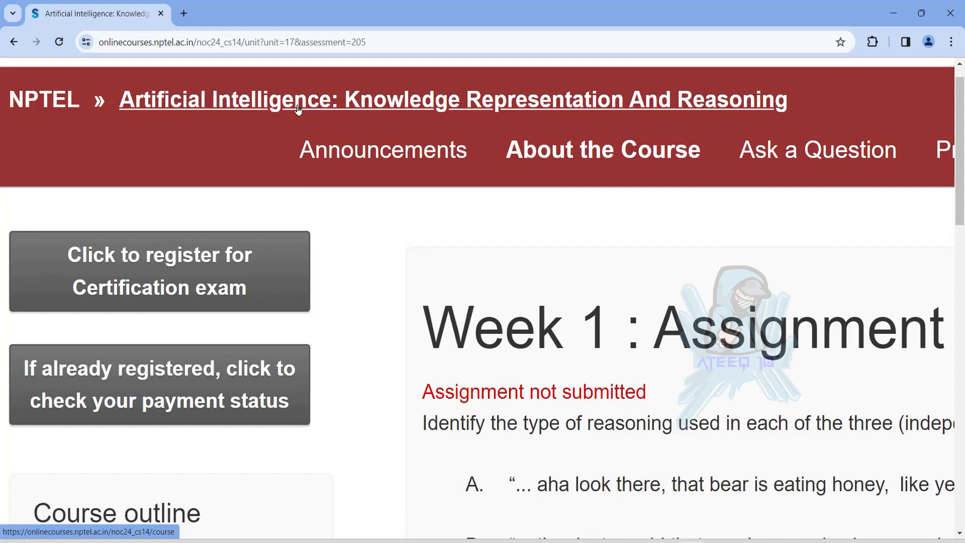
- Mark argument B in question 2 as using Deduction
{"action": "scroll", "scroll_direction": "down", "scroll_amount": 3}
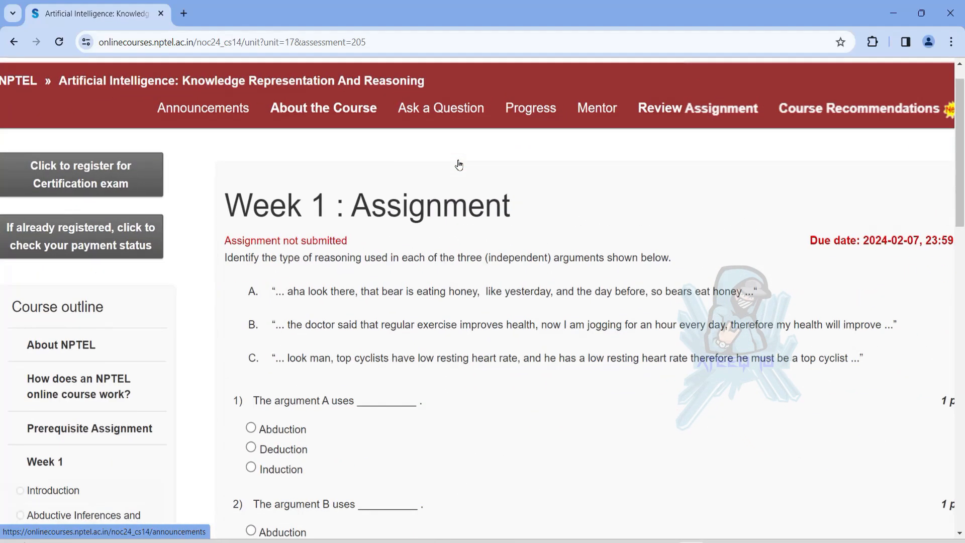
{"action": "scroll", "scroll_direction": "down", "scroll_amount": 3}
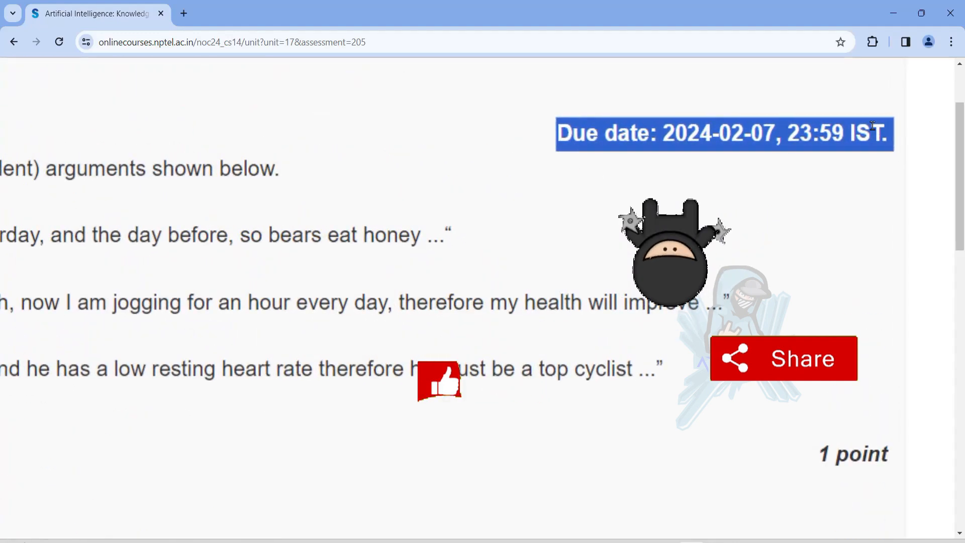
{"action": "scroll", "scroll_direction": "up", "scroll_amount": 3}
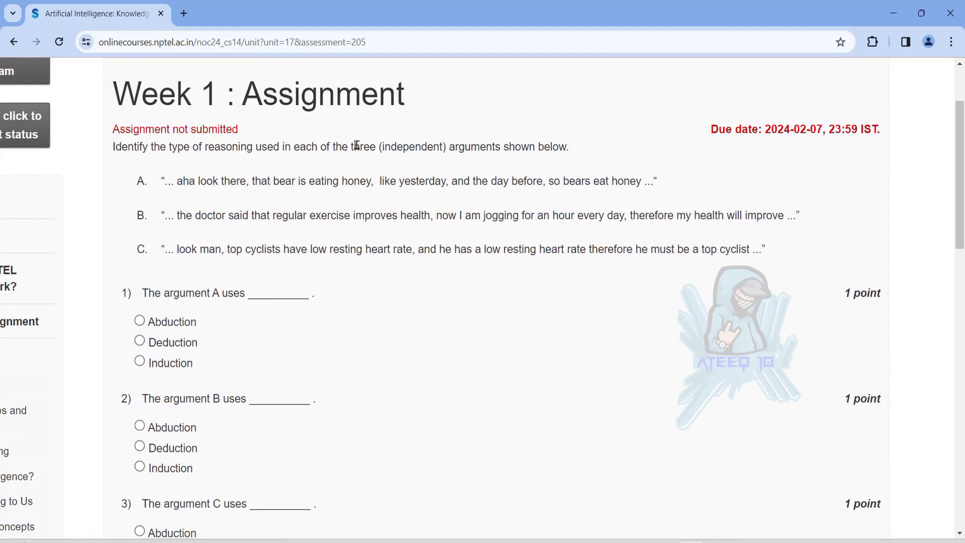
{"action": "mouse_move", "coordinate": [331, 172]}
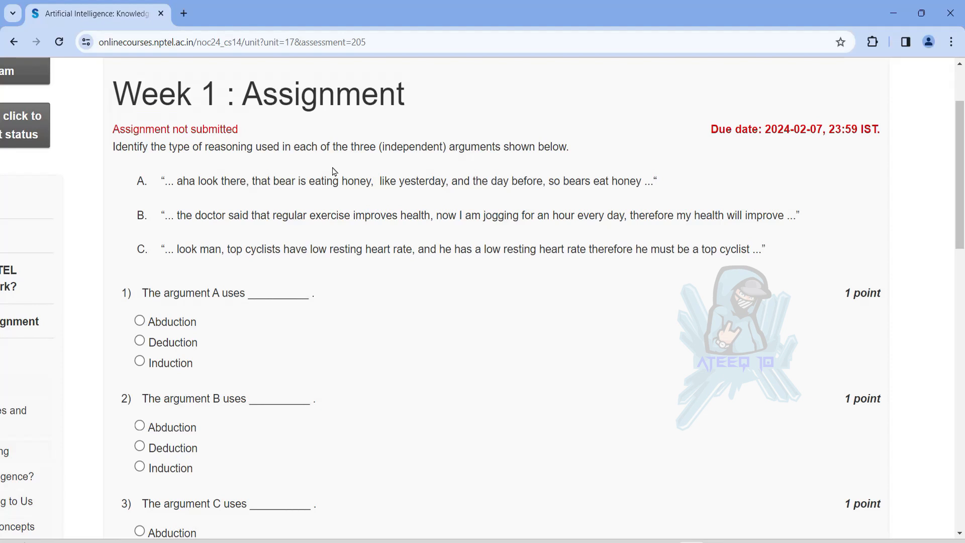
{"action": "scroll", "scroll_direction": "down", "scroll_amount": 3}
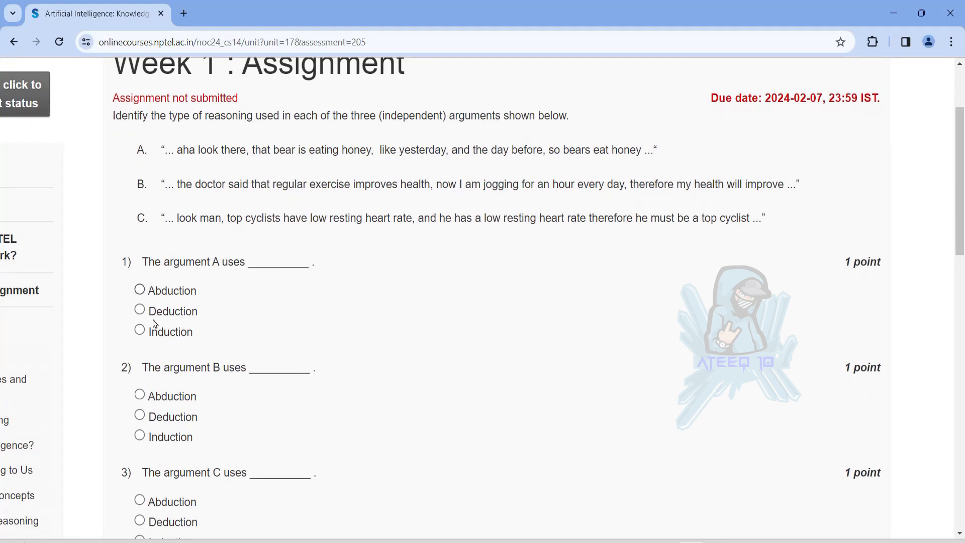
{"action": "scroll", "scroll_direction": "down", "scroll_amount": 3}
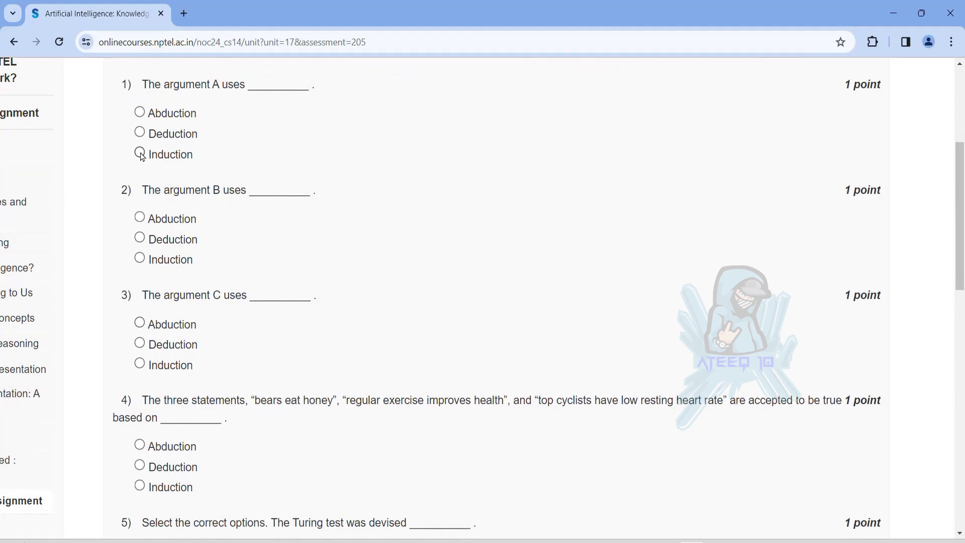
{"action": "scroll", "scroll_direction": "down", "scroll_amount": 3}
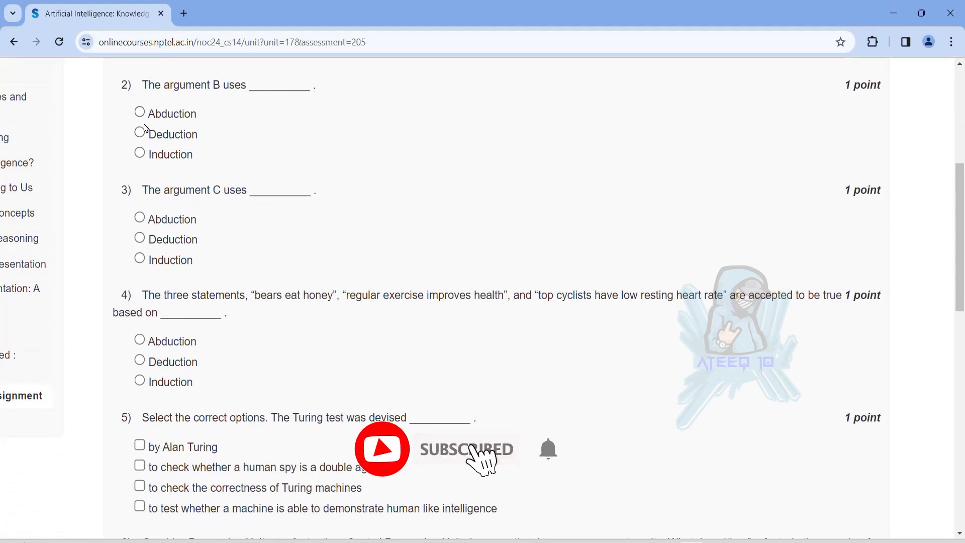
{"action": "left_click", "coordinate": [139, 125]}
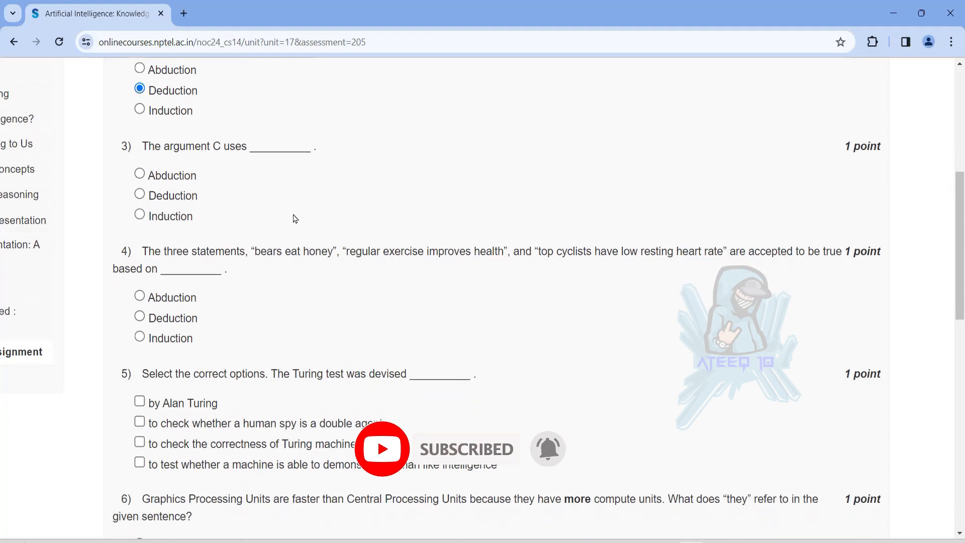
- Mark in question 5 that the Turing test tests a machine's human-like intelligence
{"action": "scroll", "scroll_direction": "down", "scroll_amount": 3}
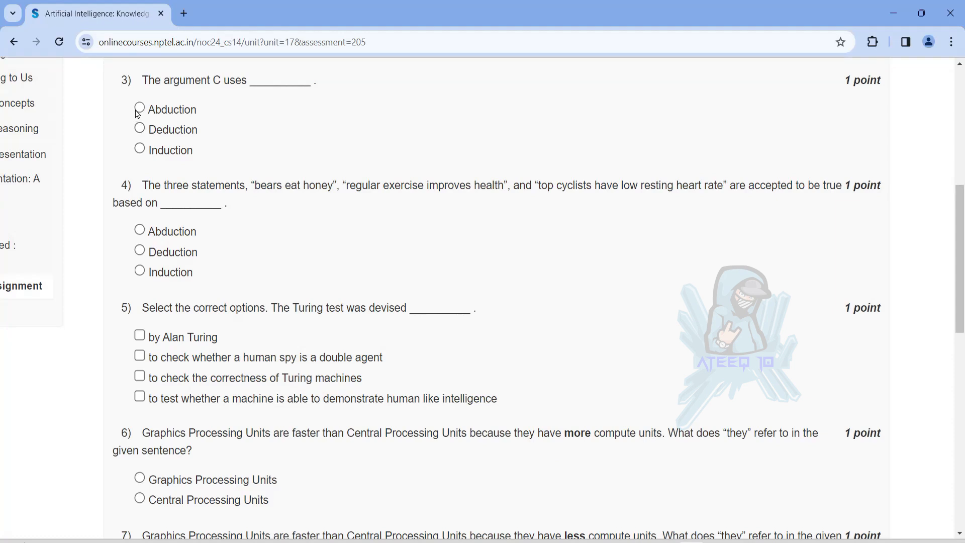
{"action": "scroll", "scroll_direction": "down", "scroll_amount": 3}
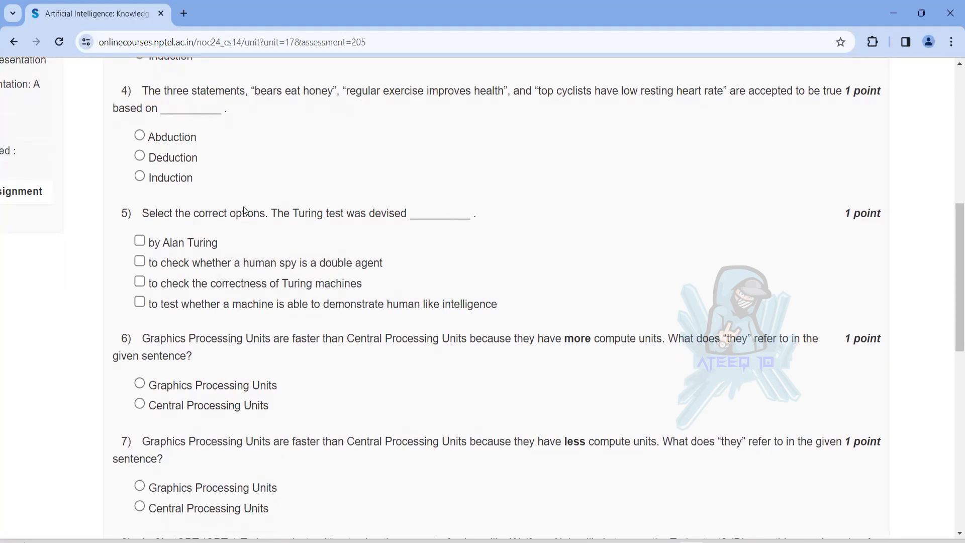
{"action": "left_click_drag", "start_coordinate": [250, 90], "coordinate": [362, 92]}
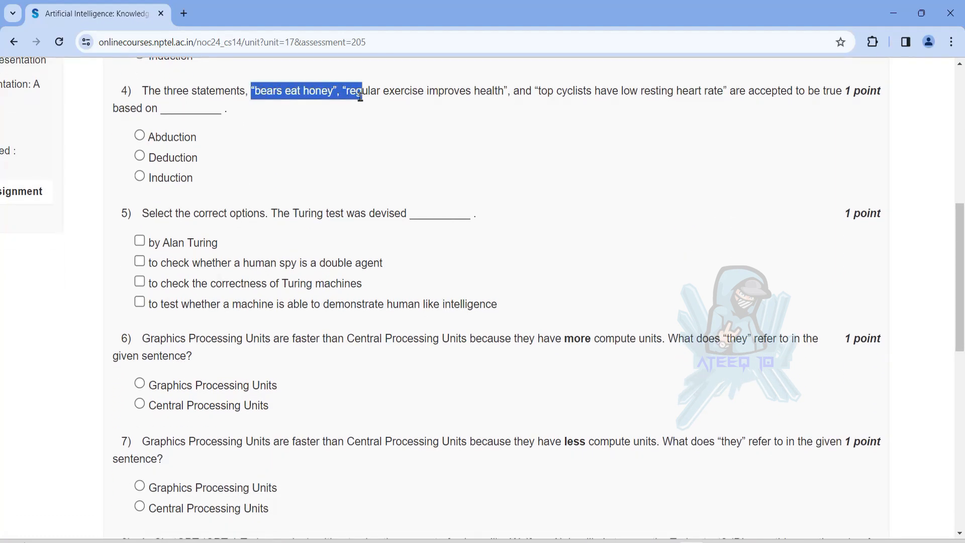
{"action": "mouse_move", "coordinate": [465, 119]}
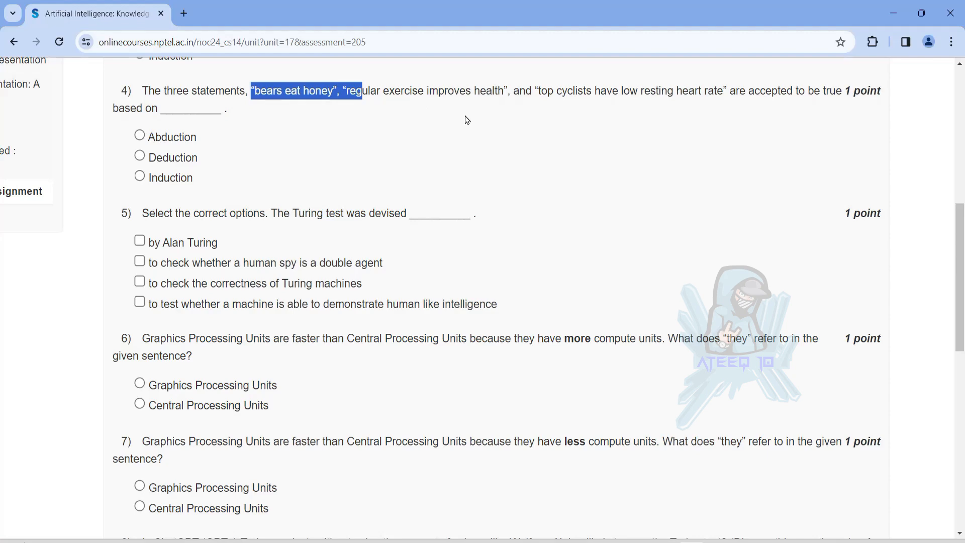
{"action": "scroll", "scroll_direction": "down", "scroll_amount": 3}
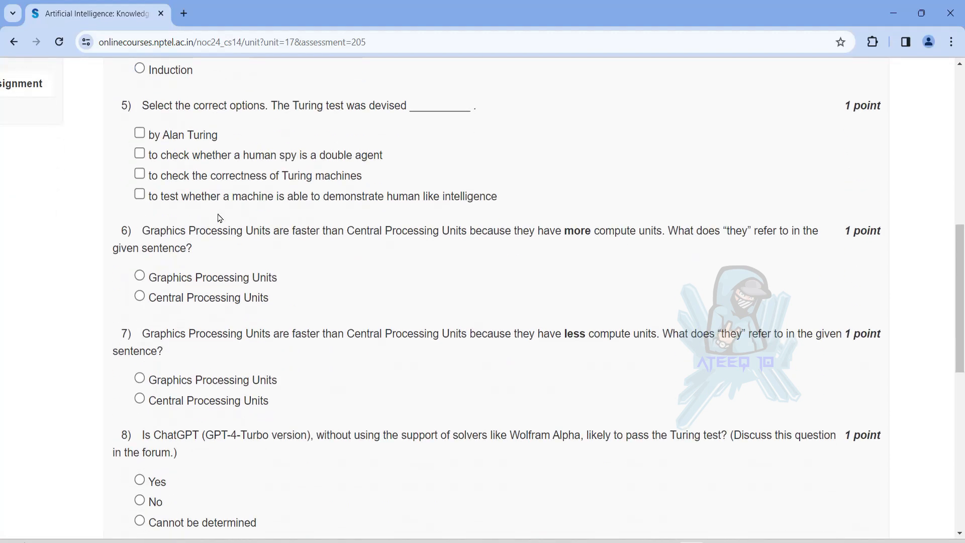
{"action": "scroll", "scroll_direction": "down", "scroll_amount": 3}
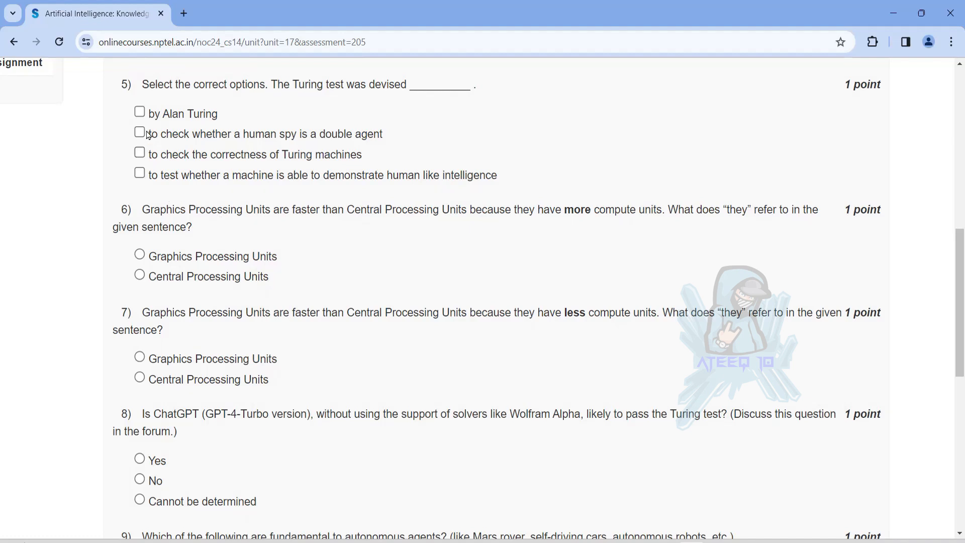
{"action": "left_click", "coordinate": [139, 111]}
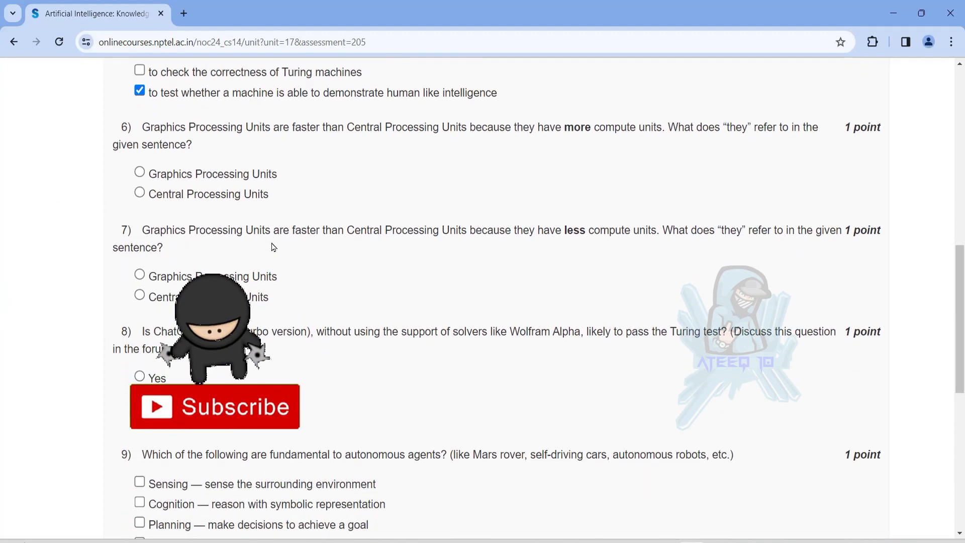
- Answer question 6 with Graphics Processing Units and question 7 with Central Processing Units
{"action": "scroll", "scroll_direction": "down", "scroll_amount": 3}
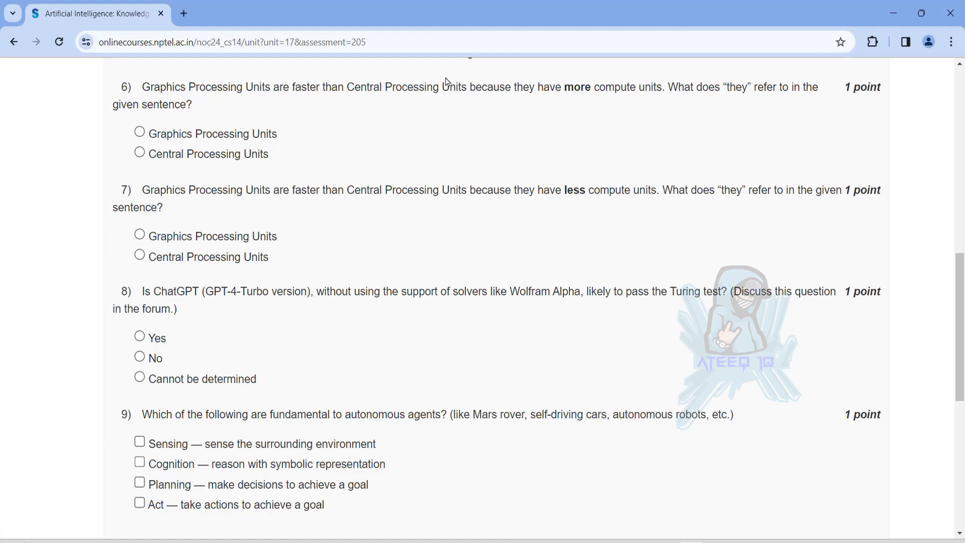
{"action": "mouse_move", "coordinate": [155, 127]}
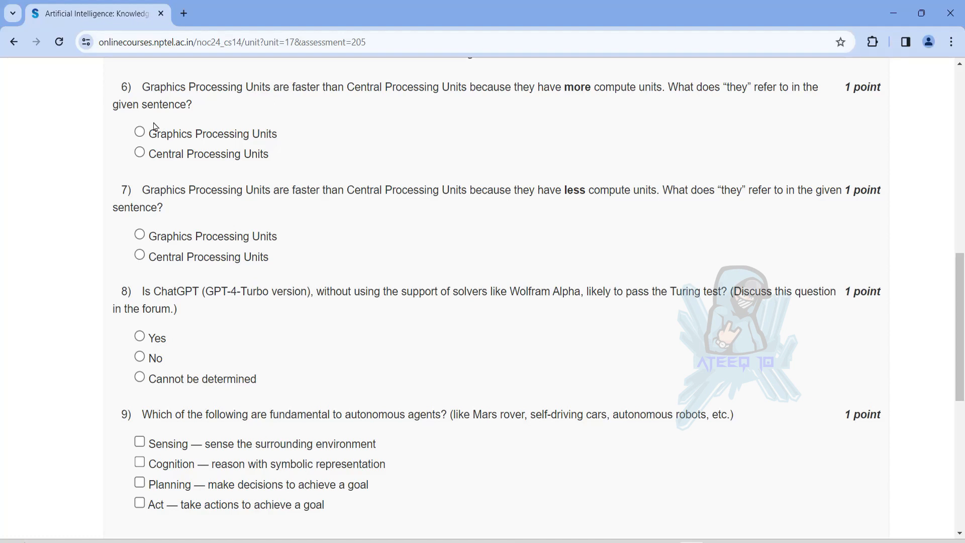
{"action": "left_click", "coordinate": [139, 131]}
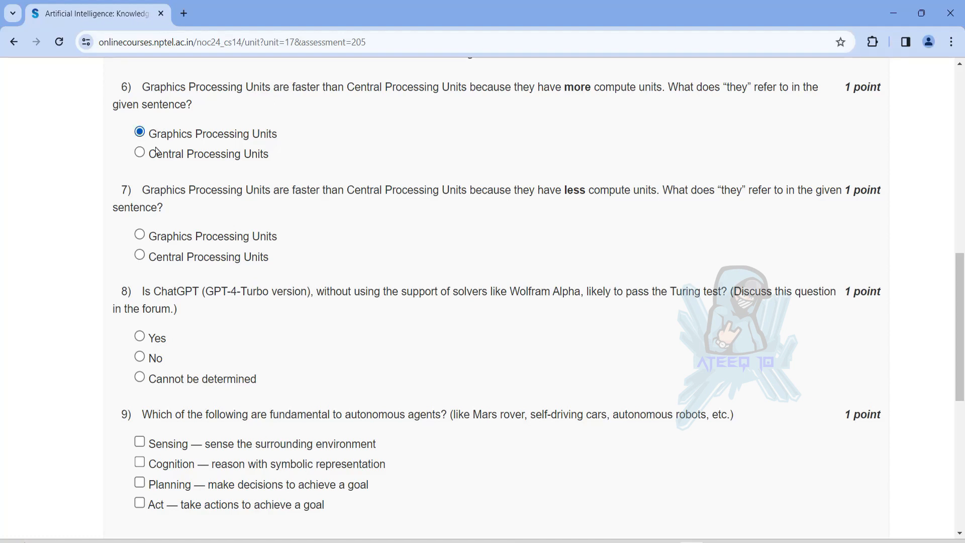
{"action": "scroll", "scroll_direction": "down", "scroll_amount": 3}
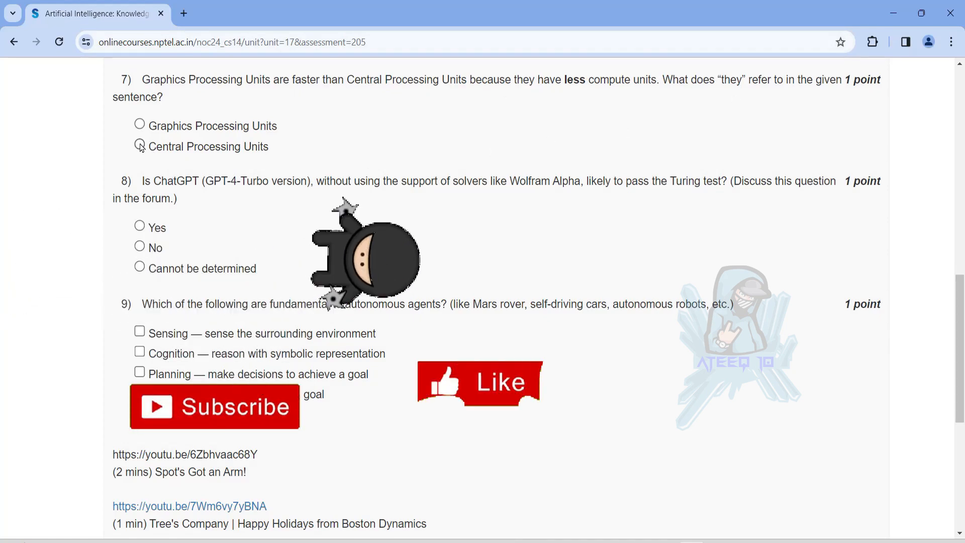
{"action": "left_click", "coordinate": [140, 147]}
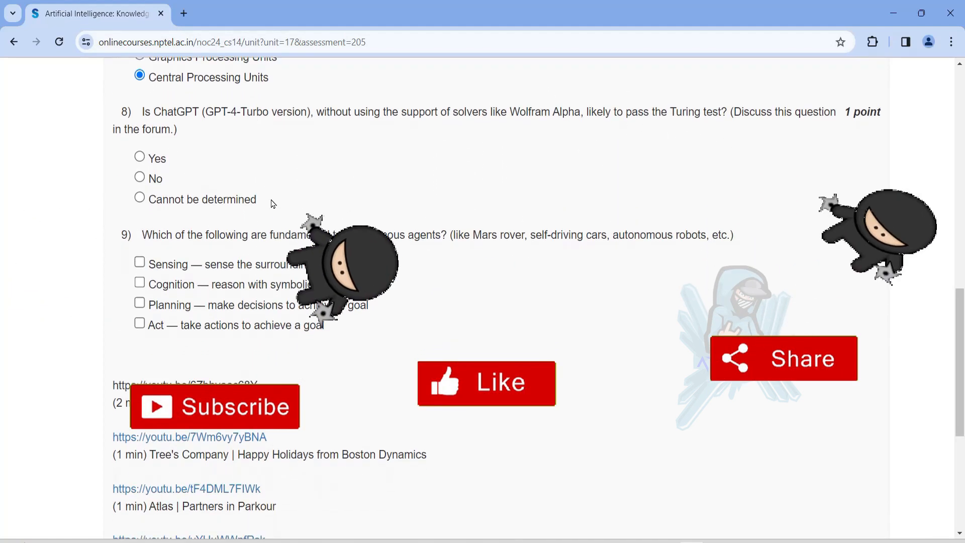
{"action": "scroll", "scroll_direction": "down", "scroll_amount": 3}
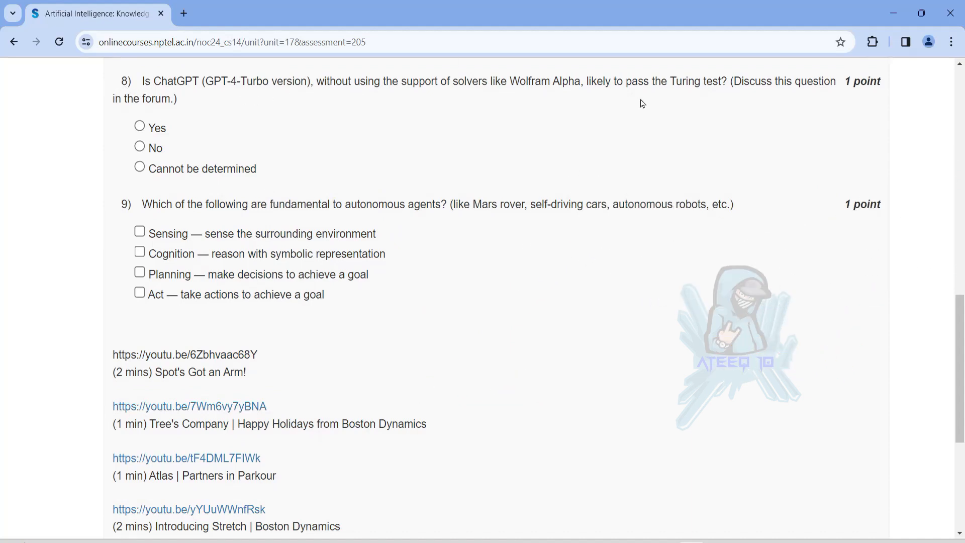
{"action": "mouse_move", "coordinate": [569, 144]}
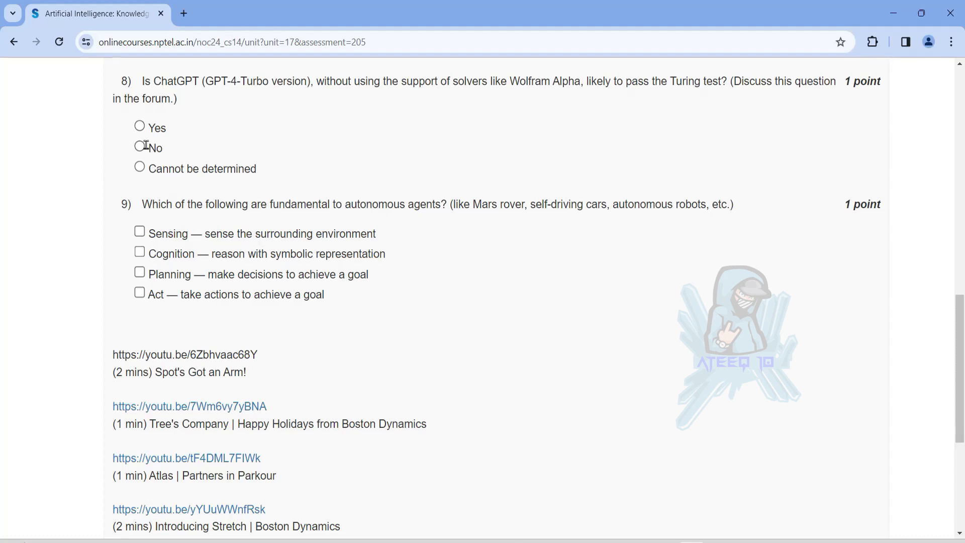
- Mark Sensing as a fundamental capability of autonomous agents in question 9
{"action": "scroll", "scroll_direction": "down", "scroll_amount": 3}
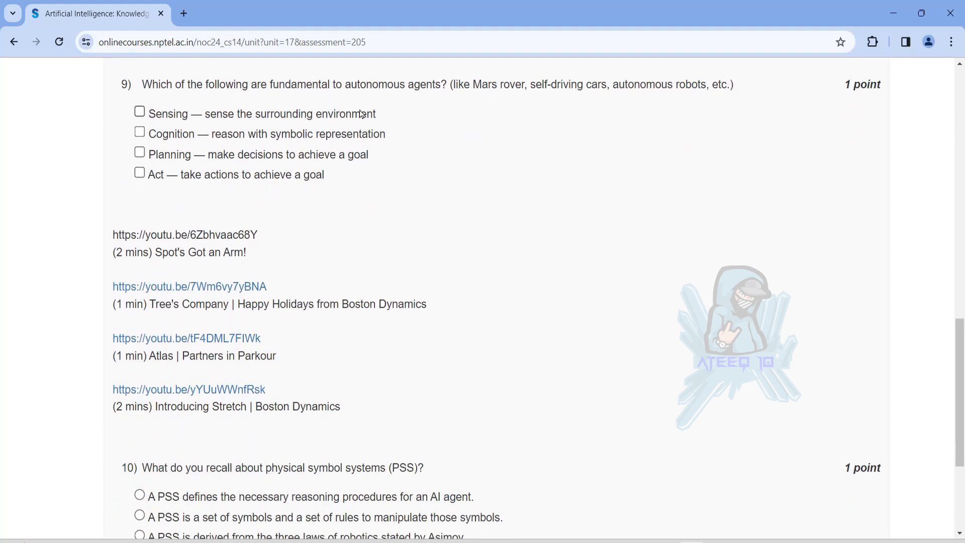
{"action": "mouse_move", "coordinate": [249, 128]}
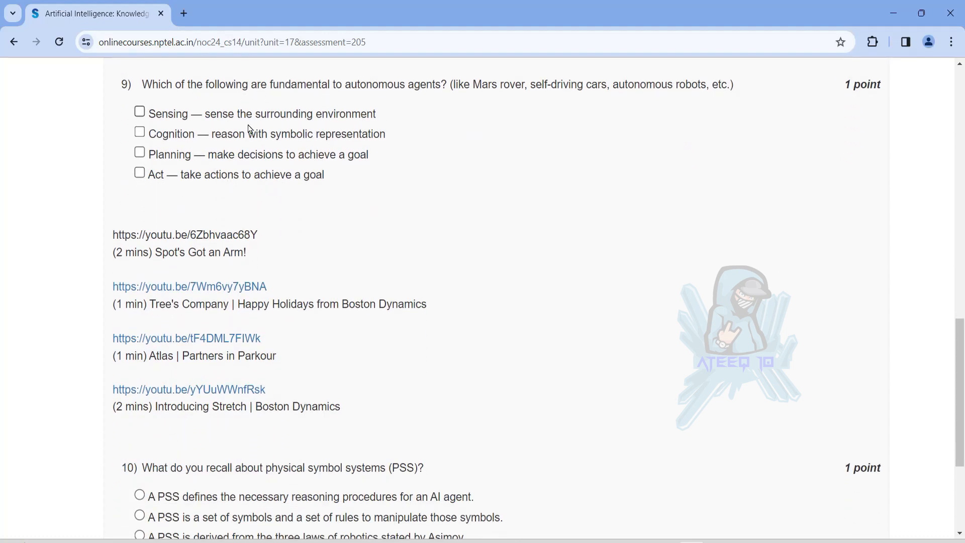
{"action": "left_click", "coordinate": [139, 112]}
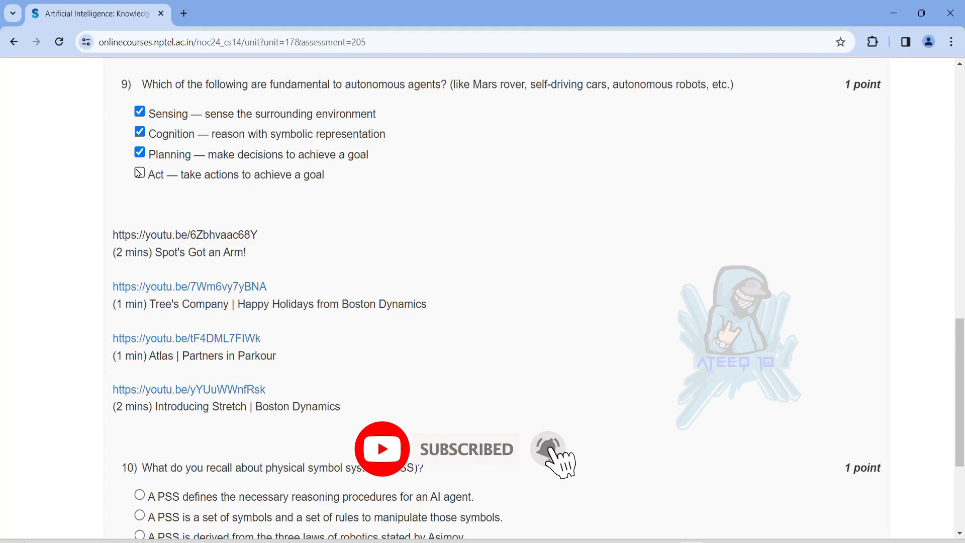
{"action": "scroll", "scroll_direction": "down", "scroll_amount": 3}
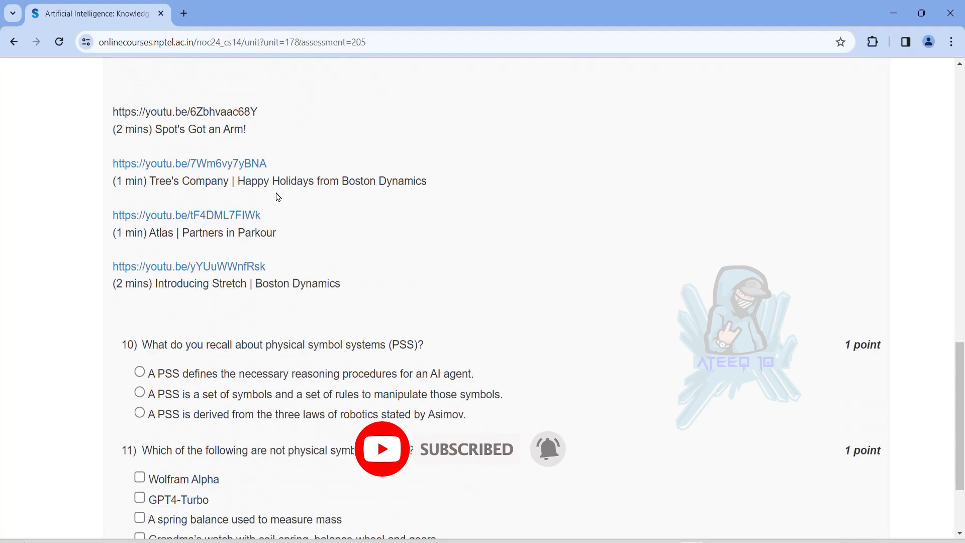
{"action": "scroll", "scroll_direction": "down", "scroll_amount": 3}
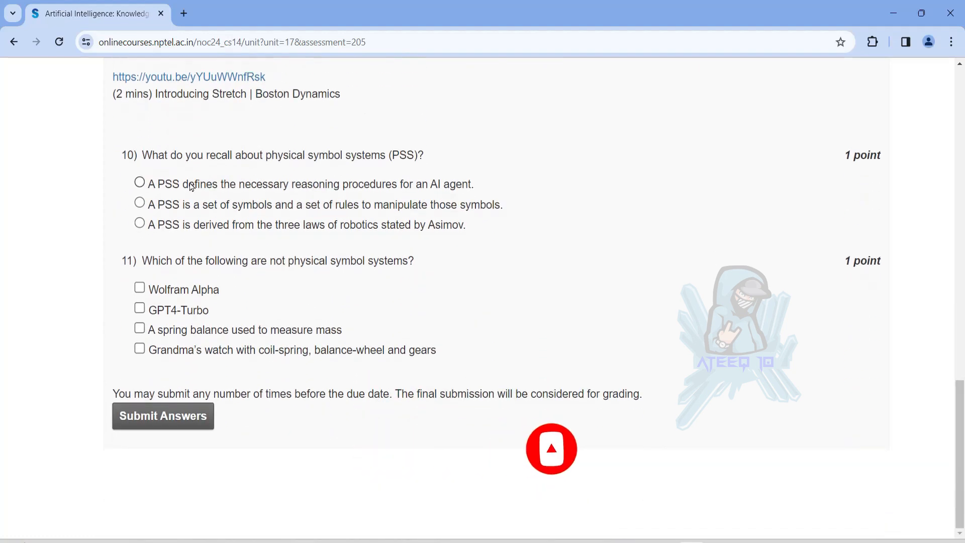
- Choose the symbols-and-rules PSS definition in question 10; mark Wolfram Alpha and spring balance in question 11
{"action": "left_click", "coordinate": [140, 204]}
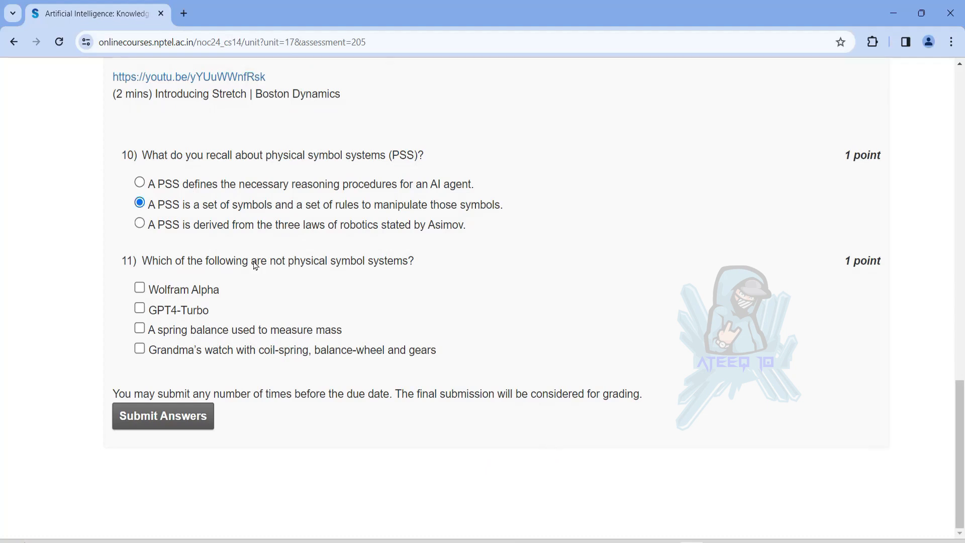
{"action": "left_click", "coordinate": [140, 287]}
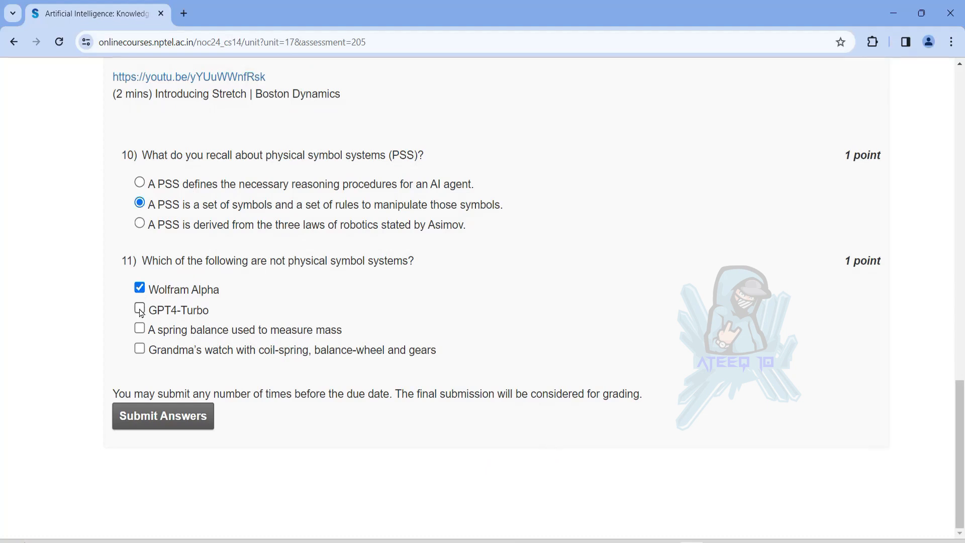
{"action": "left_click", "coordinate": [139, 328]}
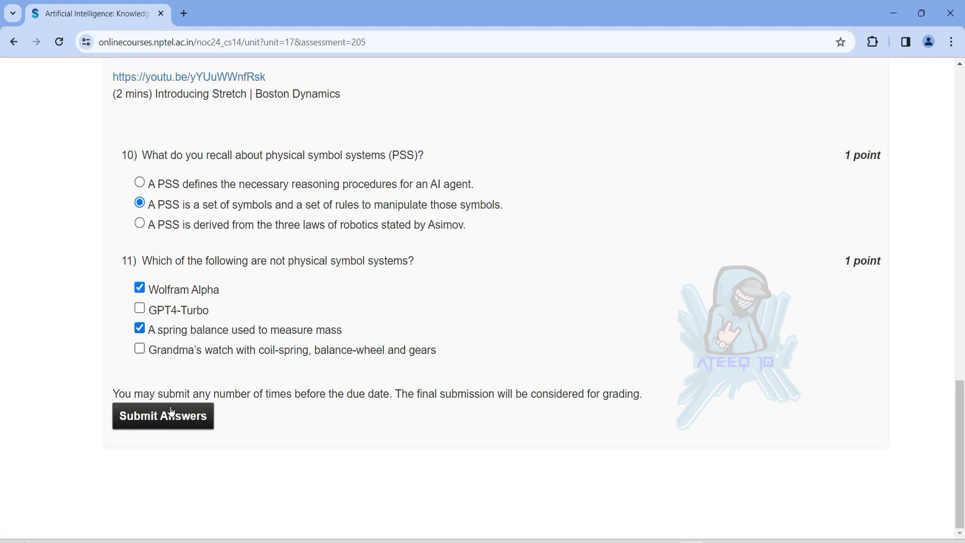